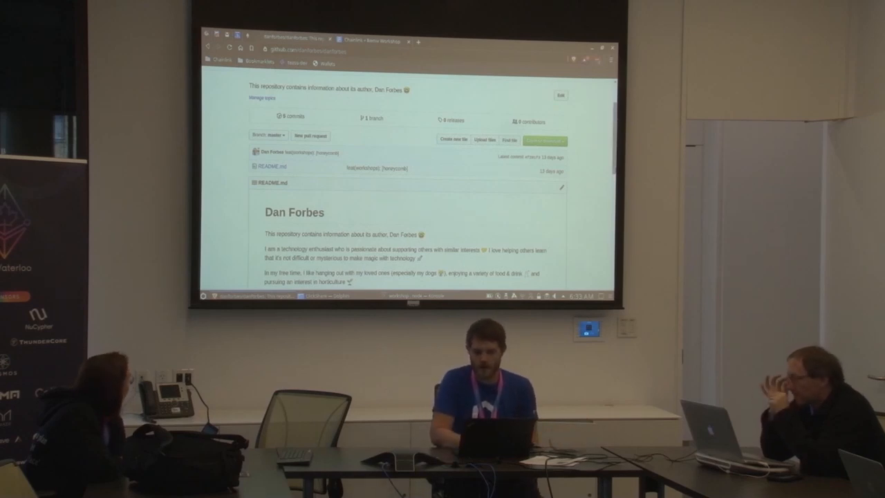
Step: Scroll down the presenter's GitHub profile README
scroll(down, 3)
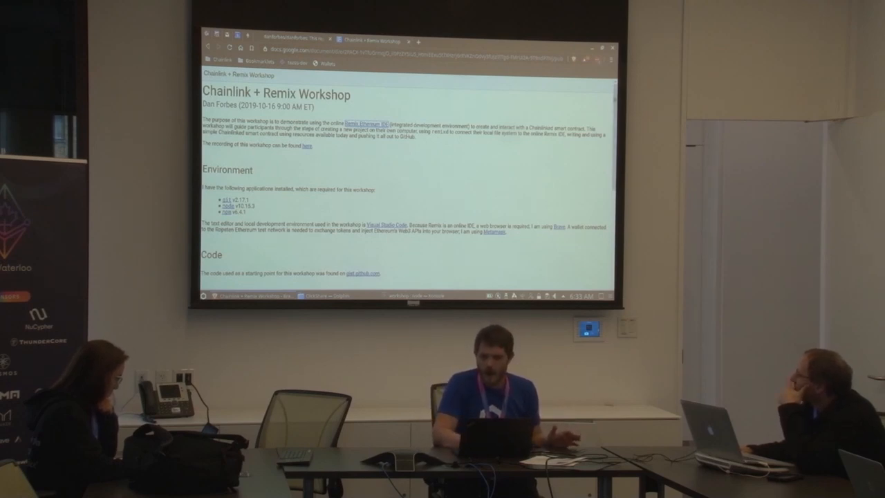
Step: Scroll the workshop document down toward the gist.github.com starter code link
scroll(down, 3)
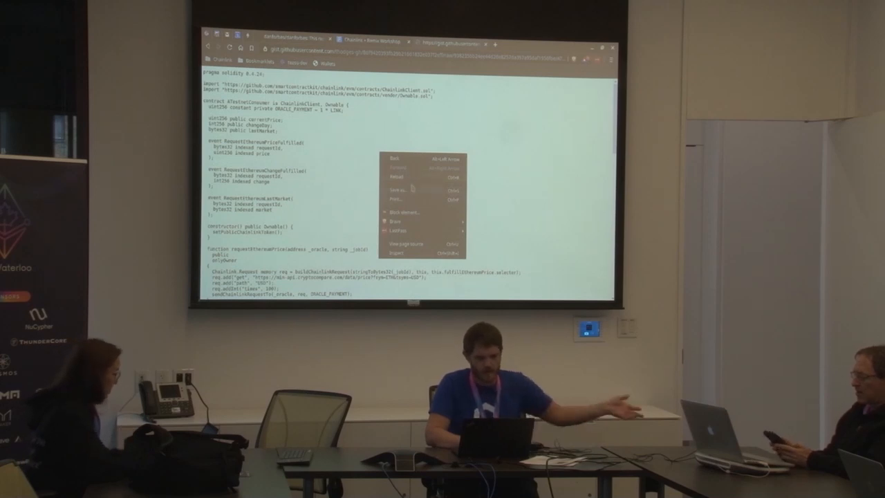
Step: Save the raw gist page as ATestnetConsumer.sol in a new 'workshop' folder
click(398, 188)
text(workshop)
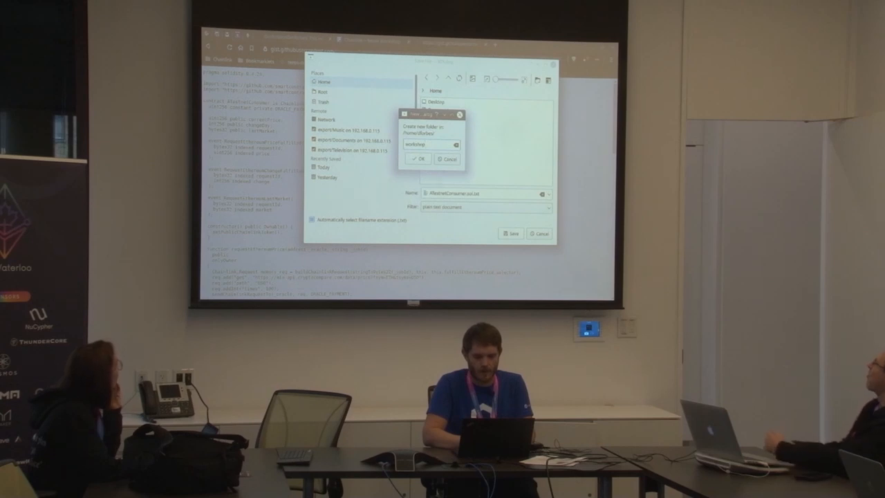
click(416, 159)
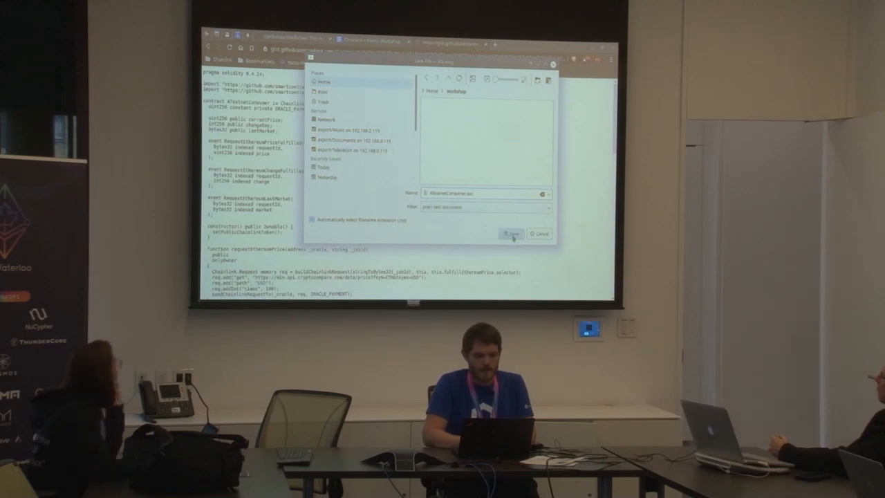
click(510, 233)
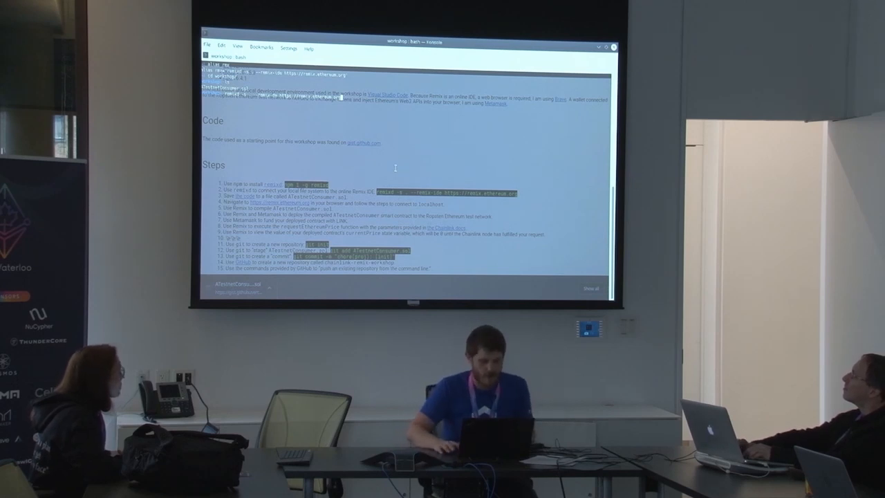
Step: Run the remixd command to share the workshop folder with Remix
key(Return)
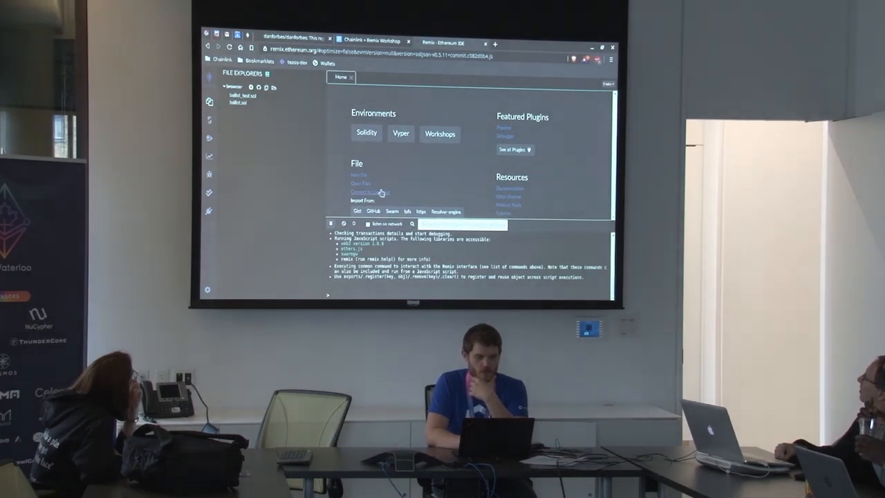
Step: Connect to localhost, open ATestnetConsumer.sol, select compiler 0.4.24 and compile
click(369, 193)
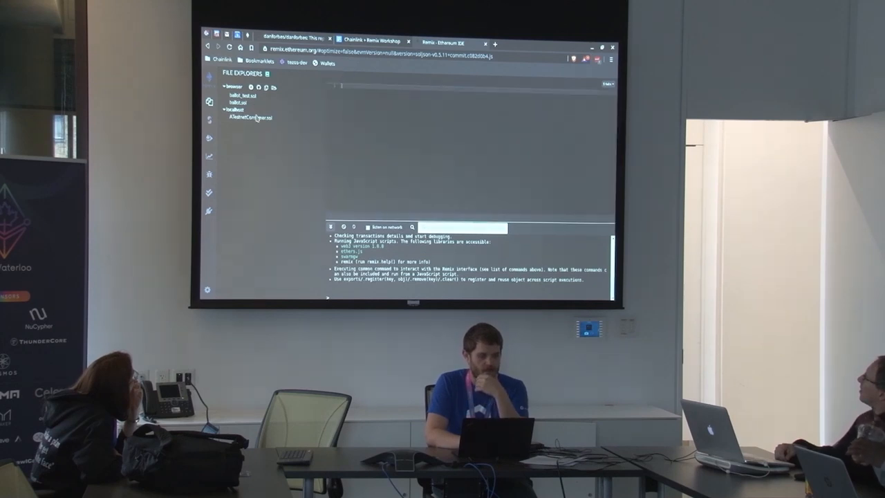
click(249, 118)
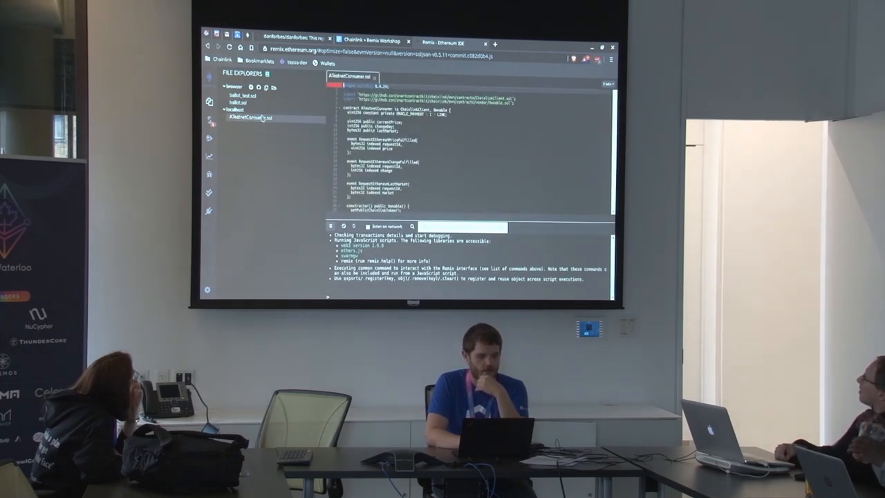
mouse_move(208, 129)
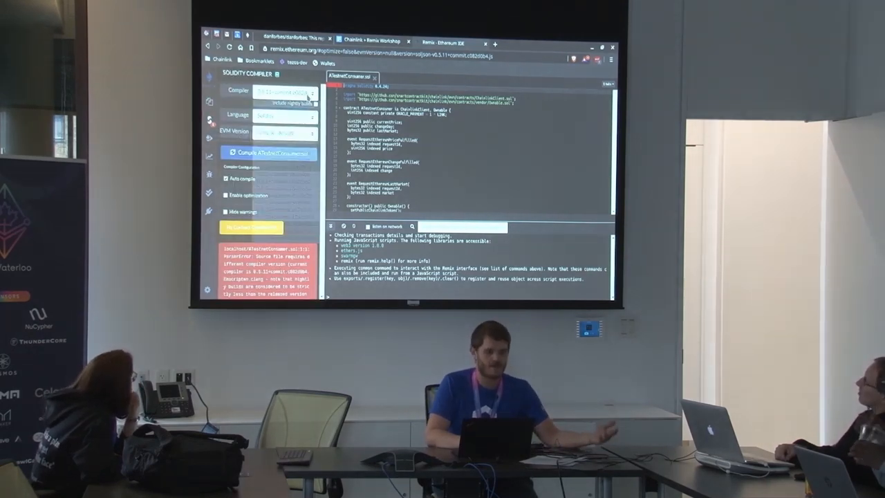
click(285, 90)
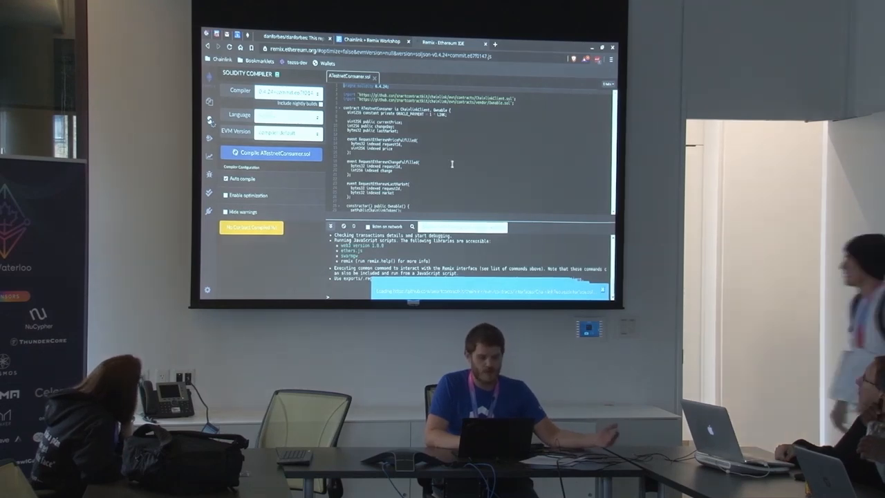
click(271, 153)
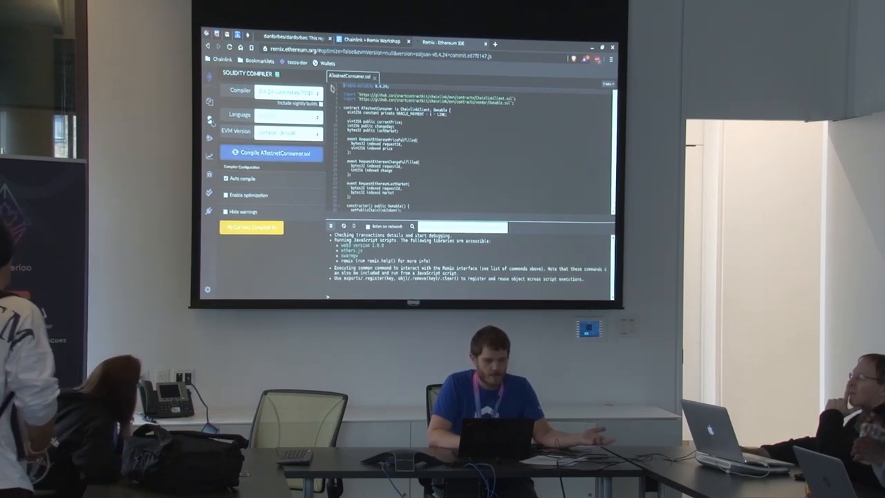
mouse_move(211, 134)
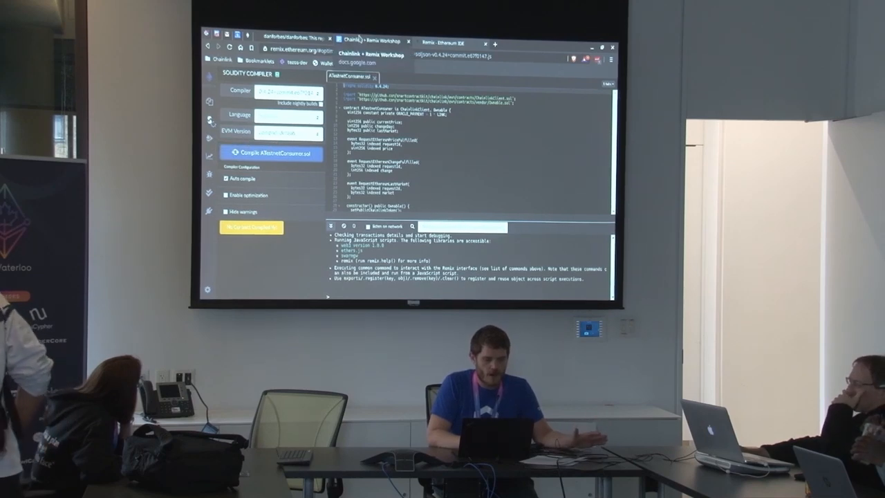
Step: Return to the Chainlink Remix Workshop document's numbered Steps list
click(370, 41)
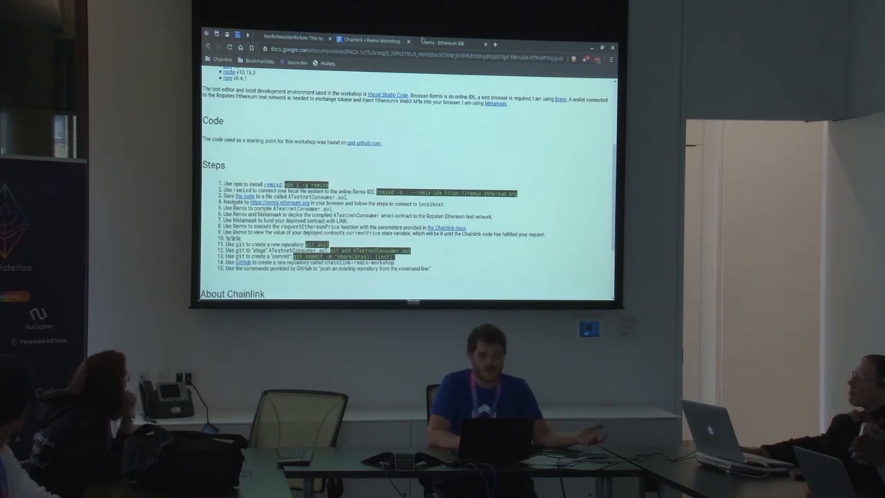
Step: Return to Remix and deploy ATestnetConsumer to Ropsten through Injected Web3
click(446, 42)
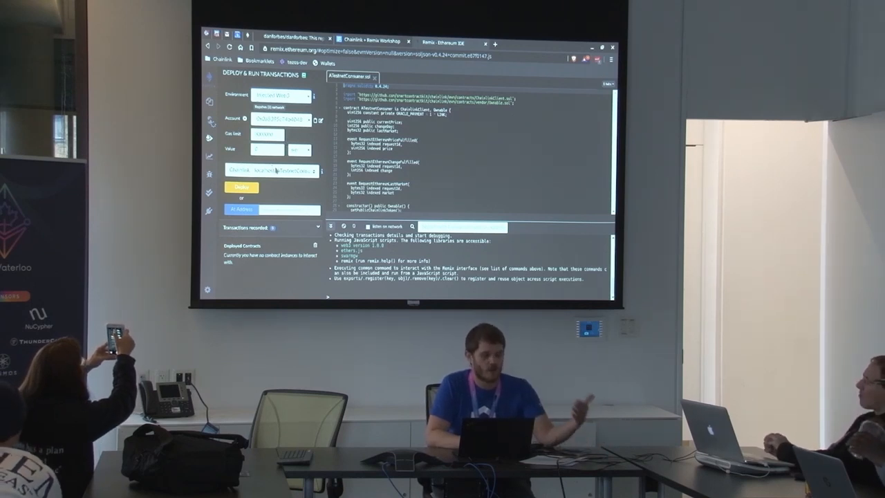
click(270, 171)
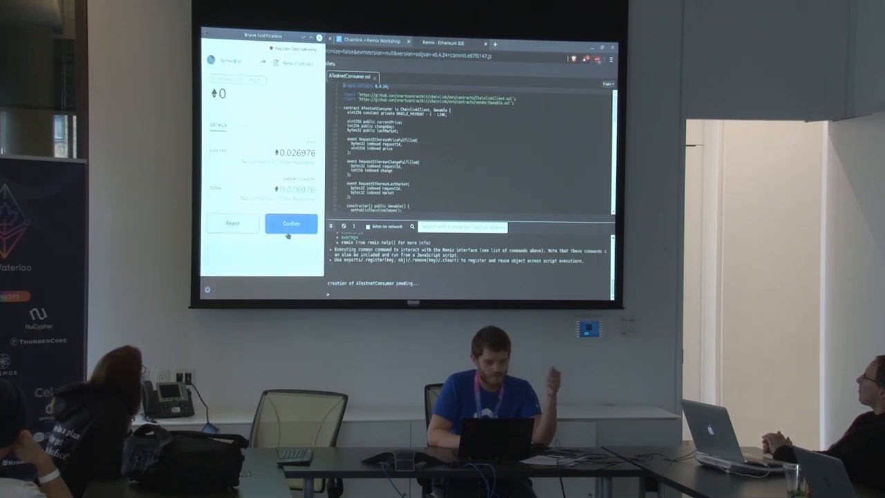
Step: Confirm the ATestnetConsumer contract creation transaction in Brave Wallet
click(290, 223)
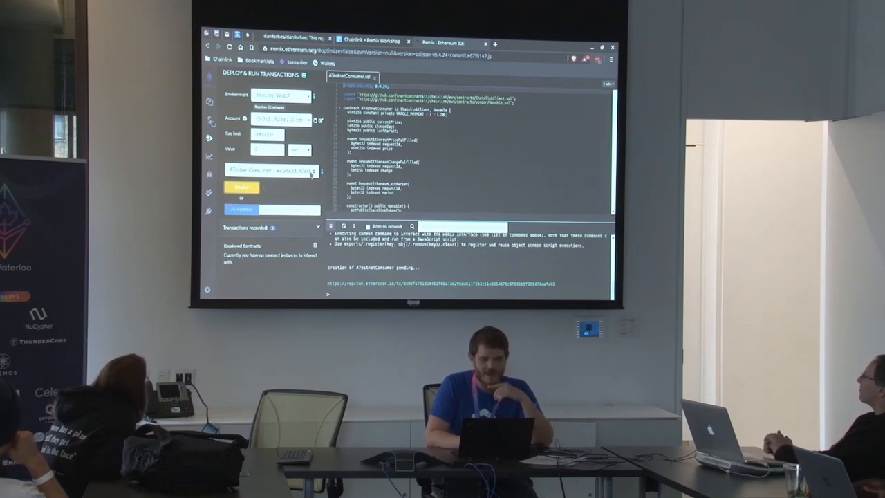
Step: Open Brave's Crypto Wallets page showing Schwallet's Ropsten balances
click(374, 41)
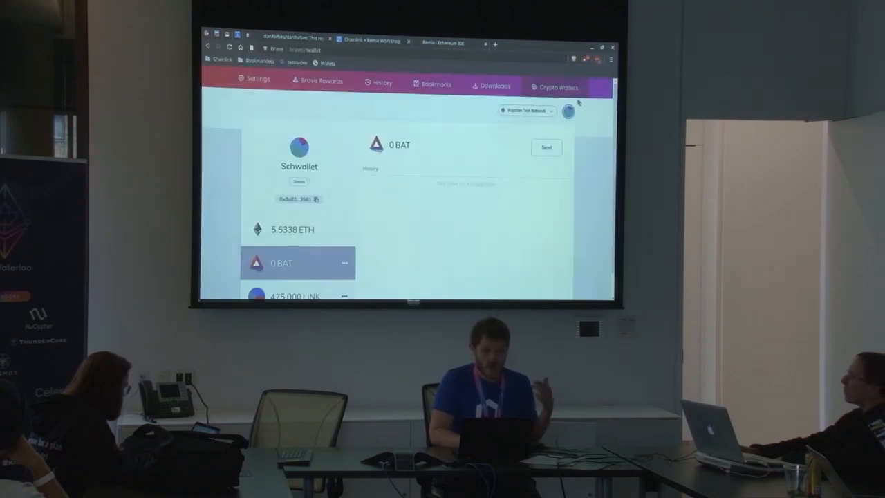
Step: Select the LINK token and start a send of 5 LINK
click(450, 43)
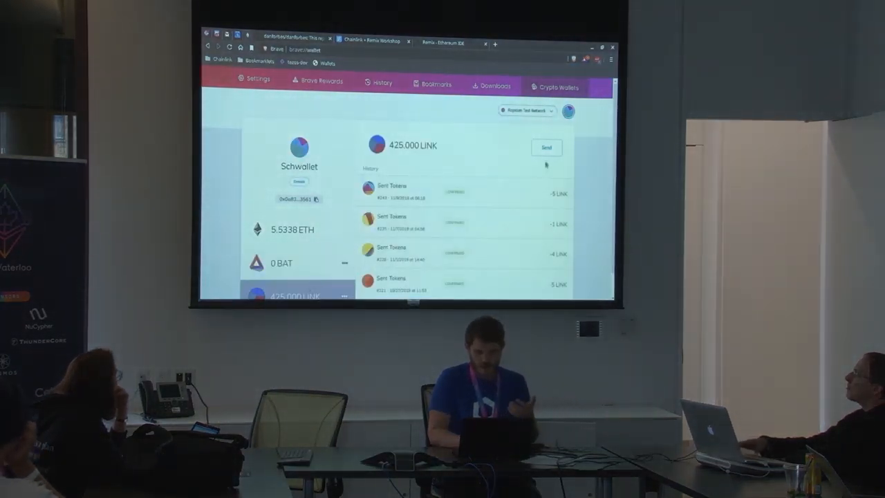
click(546, 147)
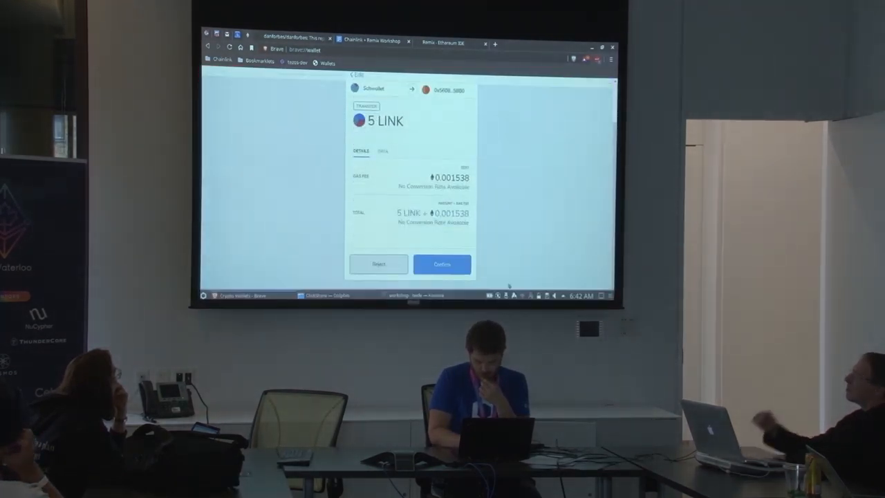
click(442, 264)
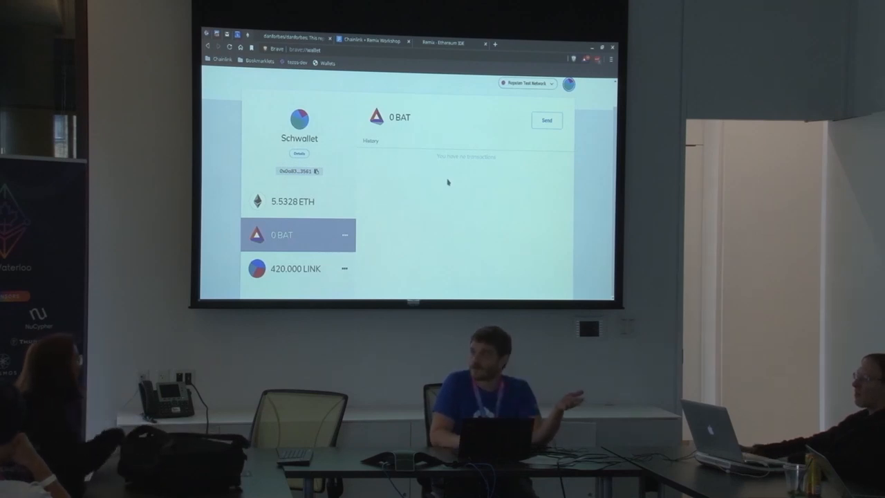
mouse_move(439, 187)
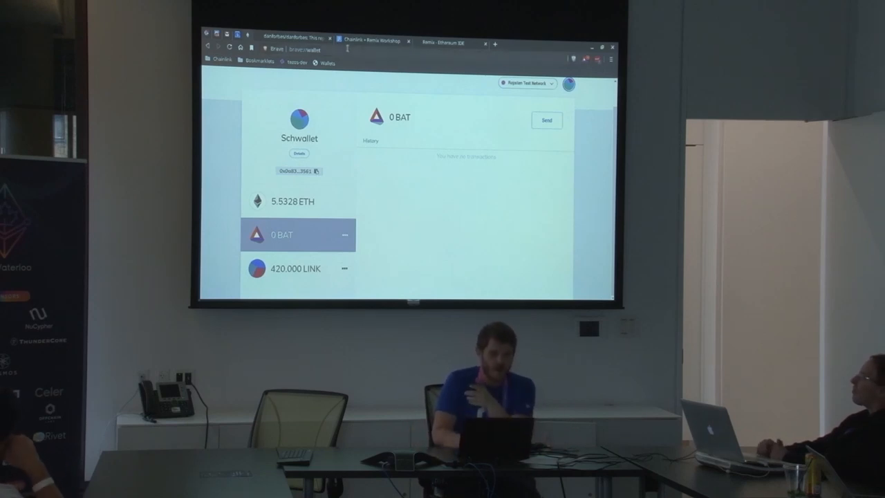
Step: Open the Chainlink 'Use your first contract' guide via the search result and Google redirect
click(374, 40)
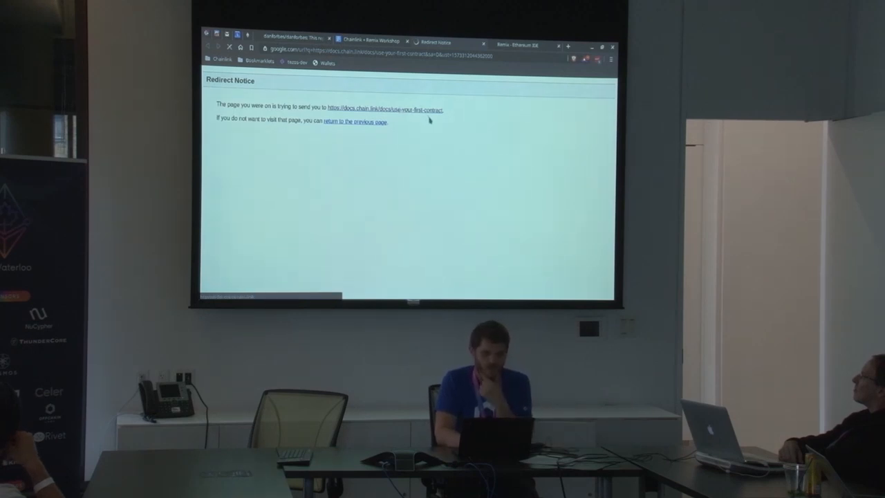
click(390, 109)
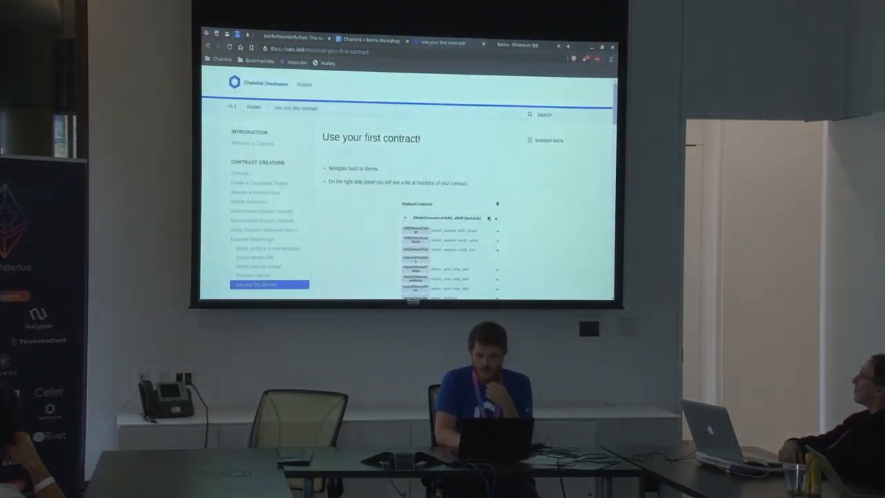
scroll(down, 3)
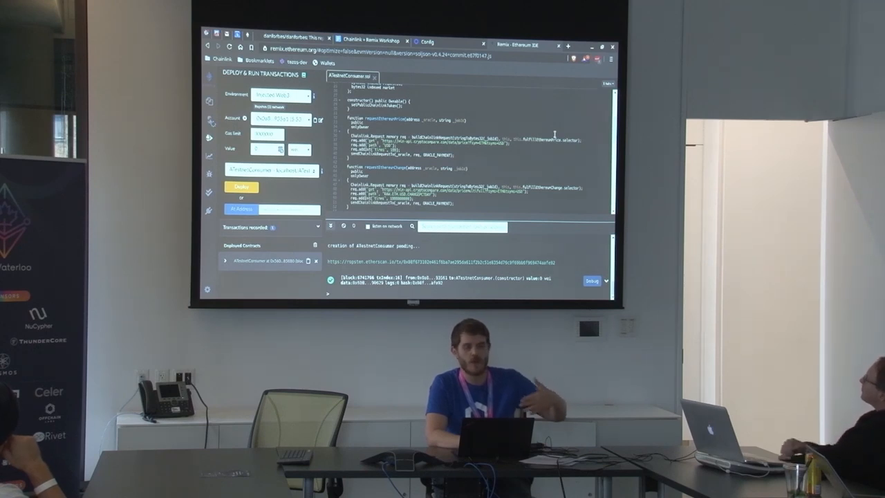
mouse_move(588, 134)
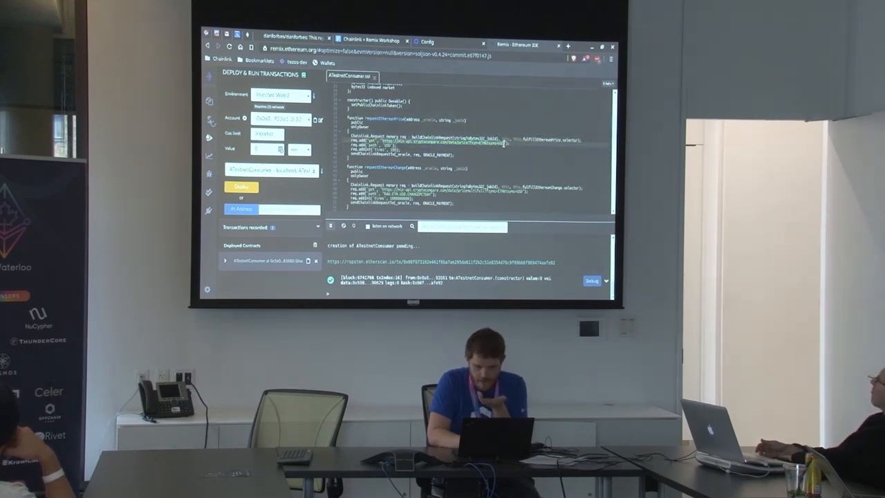
Step: Copy the CryptoCompare price URL from requestEthereumPrice in ATestnetConsumer.sol
right_click(504, 149)
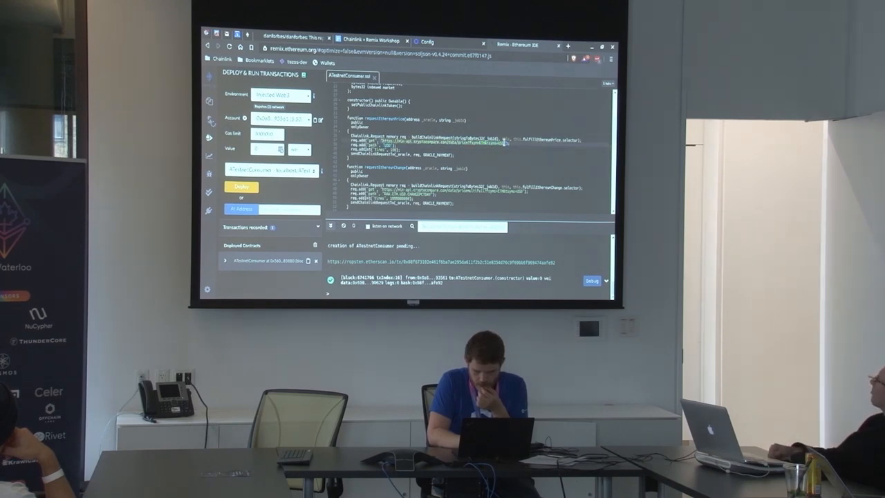
right_click(505, 145)
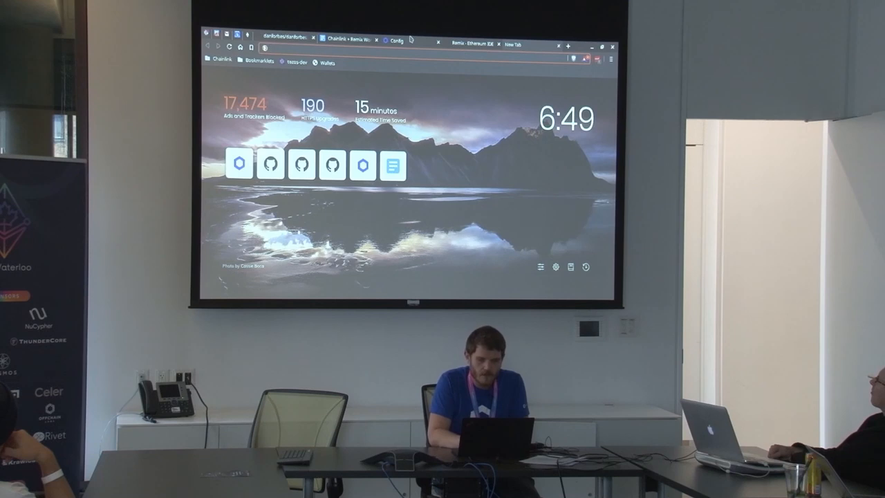
Step: Focus the new tab's address bar for the copied CryptoCompare price URL
click(473, 42)
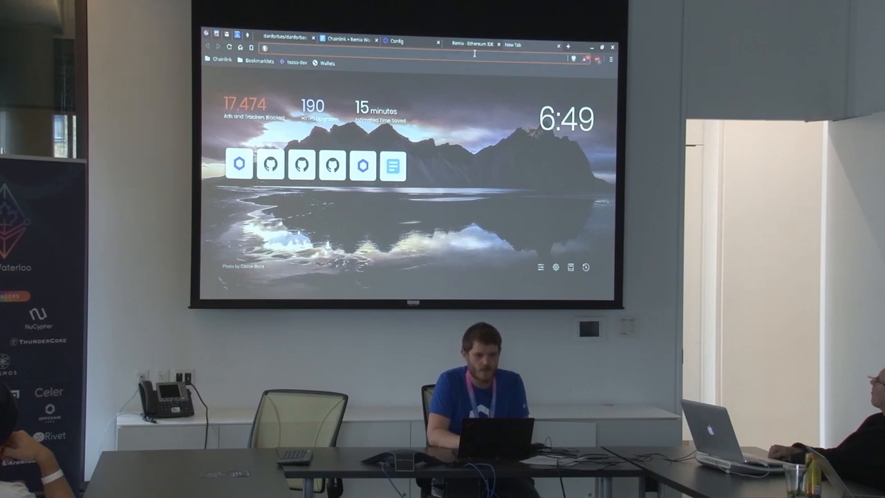
text(req.add("get", "https://min-api.cryptocompare.com/data/price?fsym=ETH&tsyms=USD");)
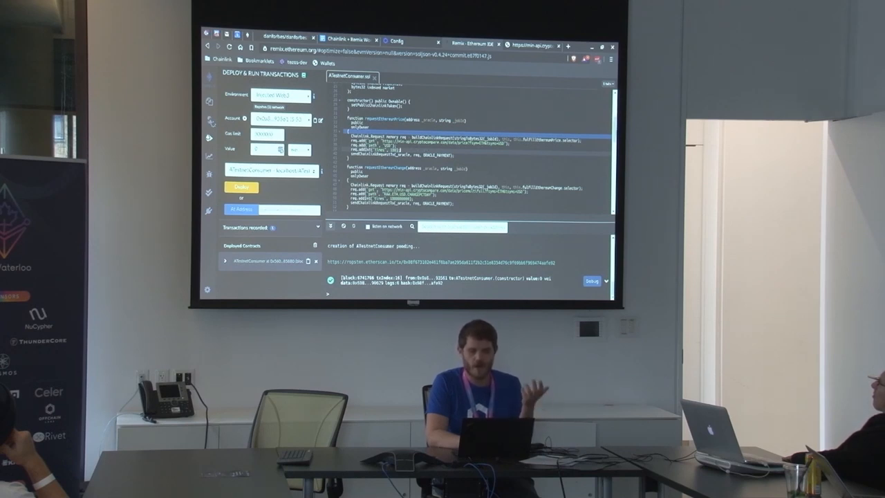
Step: Call requestEthereumPrice with the oracle and job ID, and confirm it in Brave Wallet
scroll(down, 3)
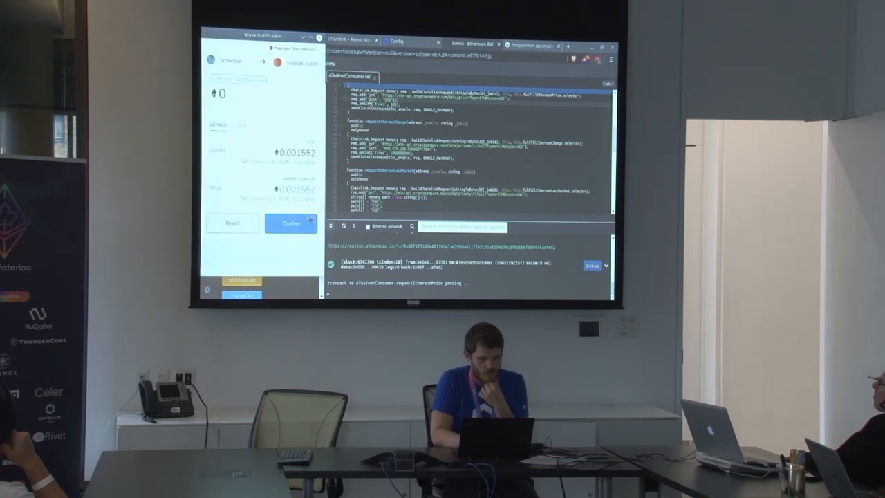
click(291, 224)
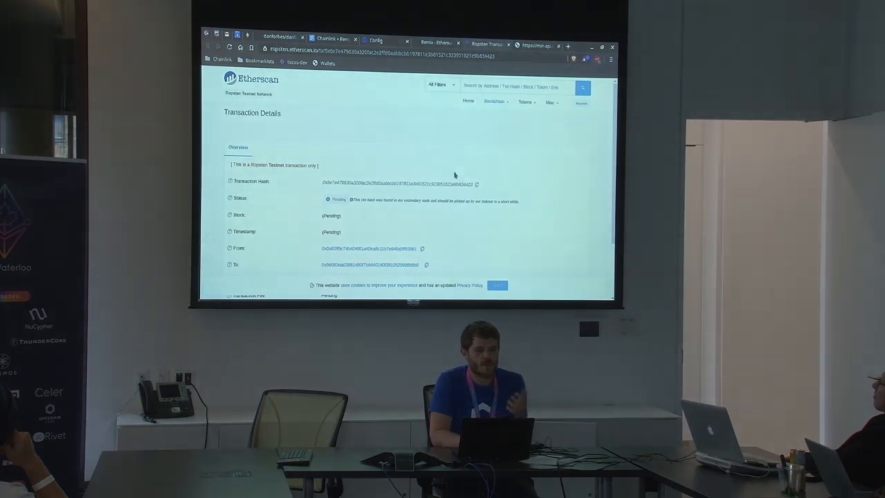
mouse_move(343, 86)
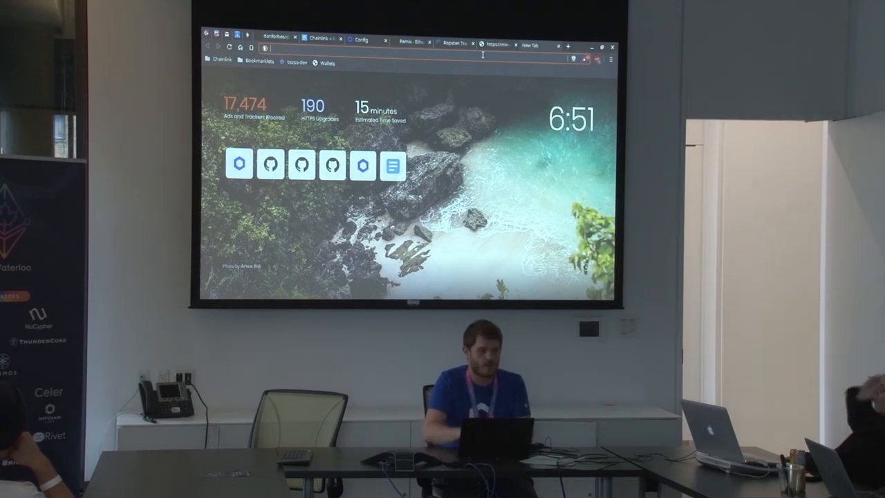
Step: Search the transaction hash in Chainlink Explorer and view the pending job run
text(ropsten.etherscan.io)
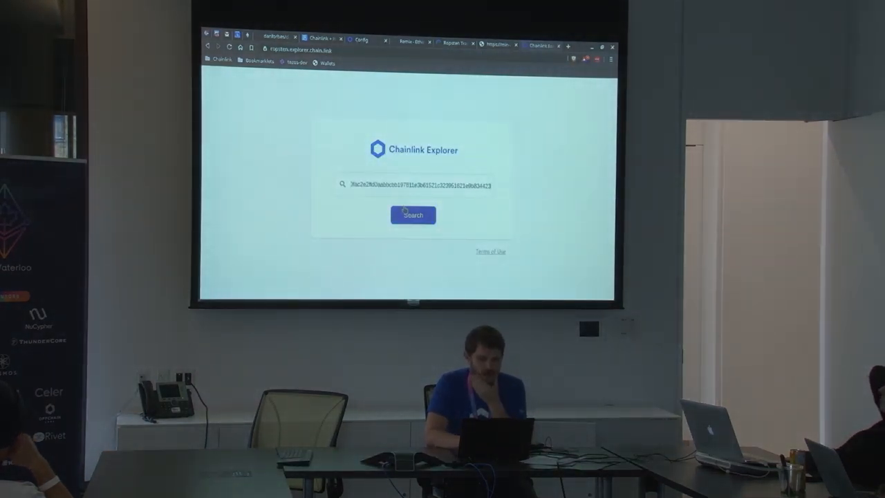
click(413, 215)
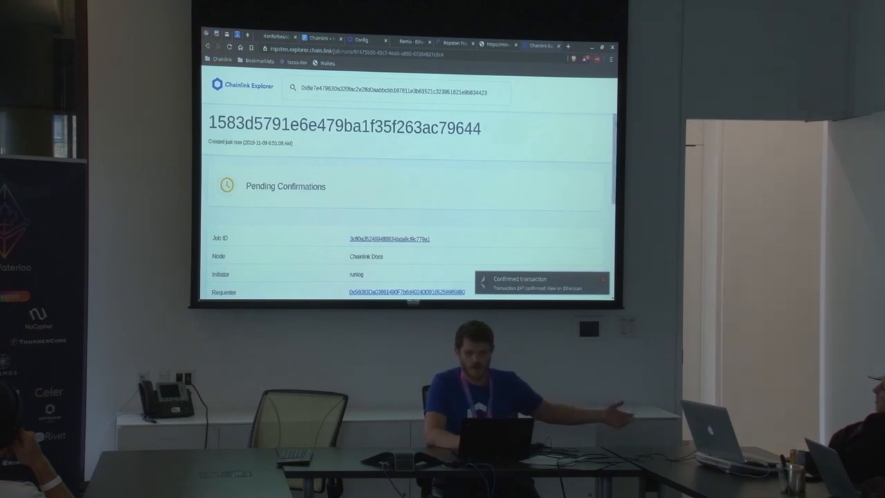
scroll(down, 3)
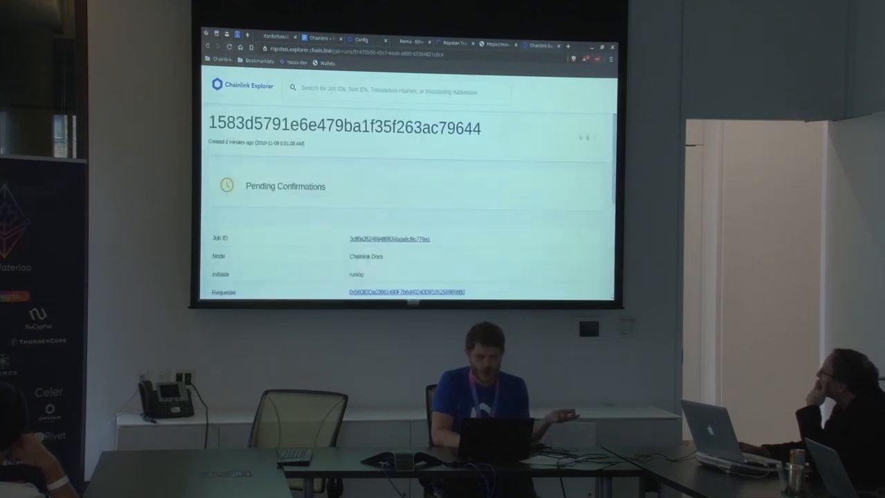
Step: Switch back to Remix's Deploy & Run panel, where requestEthereumPrice is mined
scroll(down, 3)
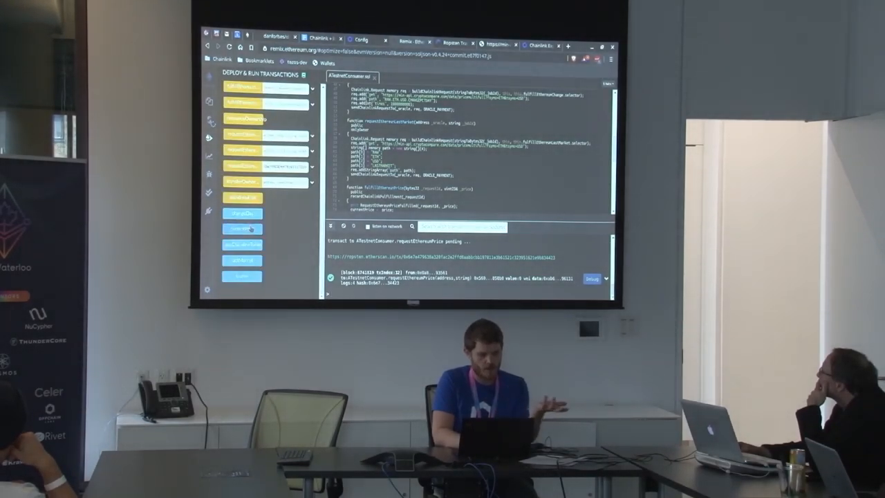
Step: Call currentPrice on the deployed ATestnetConsumer to read the stored ETH price
click(242, 228)
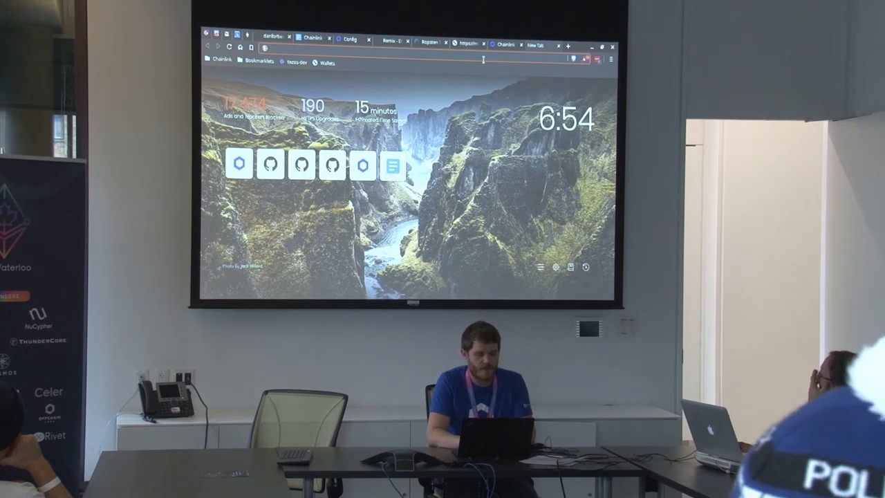
Step: Open eth-usd-aggregator.chain.link and scroll to the oracle responses behind the $184.4 answer
text(eth-usd-aggregator.chain.link)
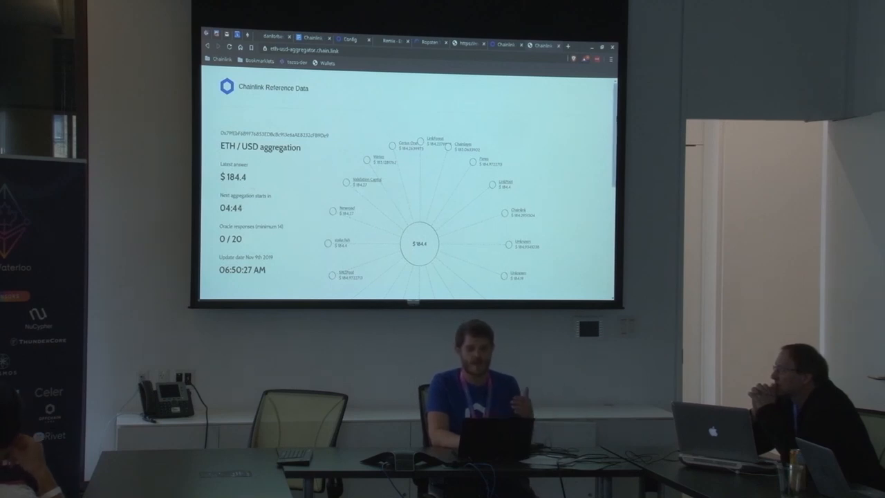
scroll(down, 3)
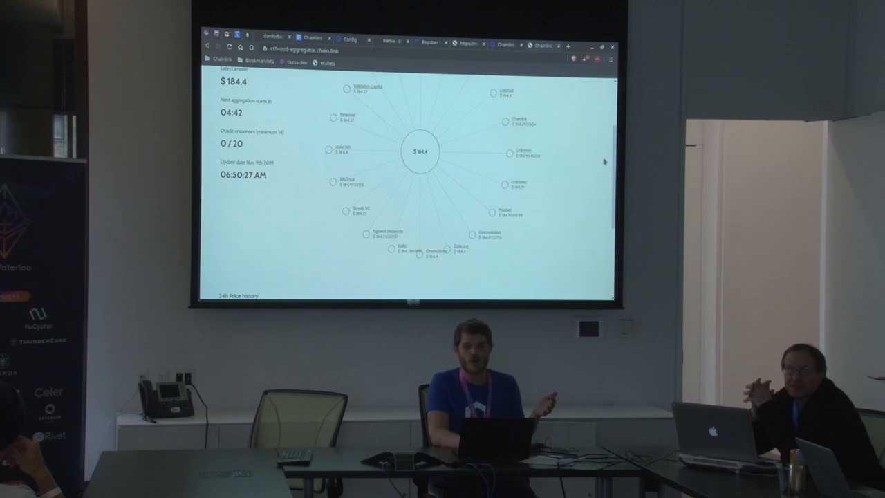